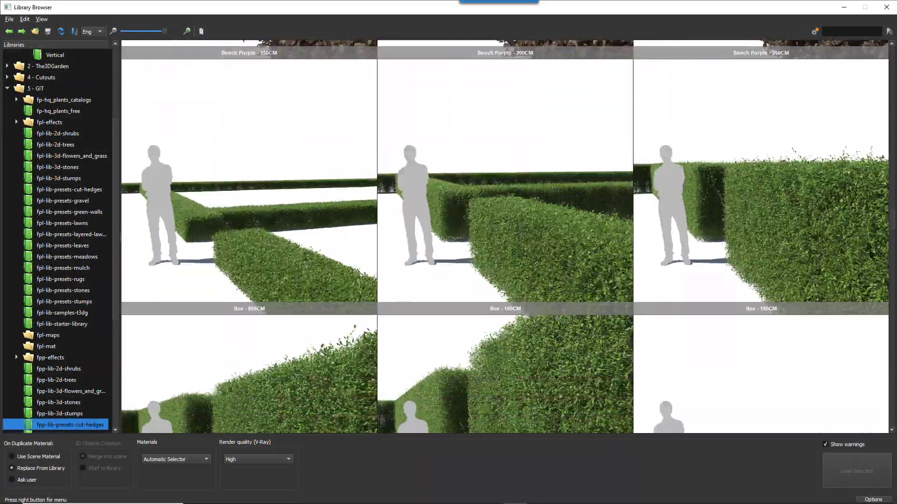
Scroll the cut-hedges preset library to see Beech Purple and Box hedges at several heights.
scroll("down", 3)
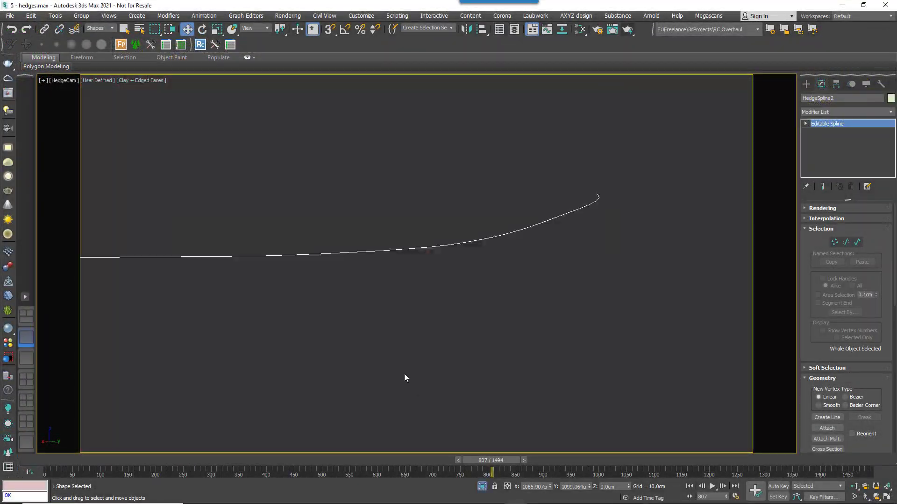
mouse_move(679, 269)
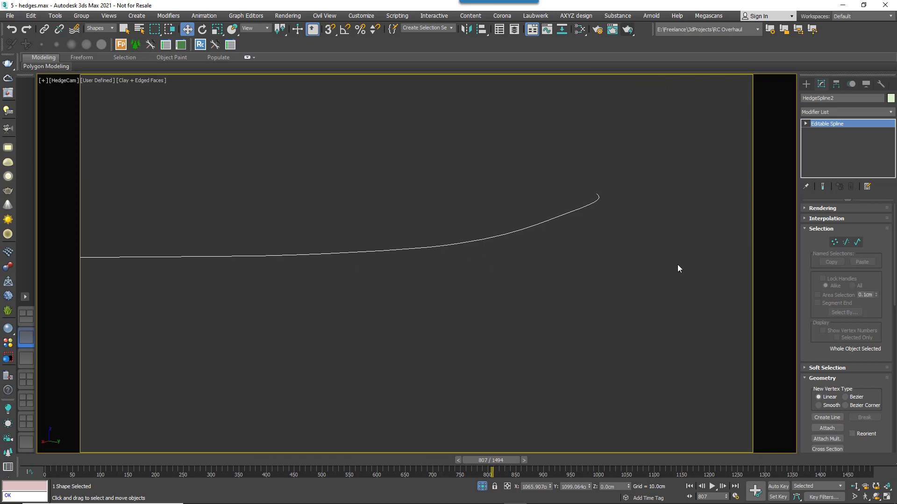
Deselect the hedge spline and start a new Forest Pro object from Create > Itoo Software.
left_click(265, 168)
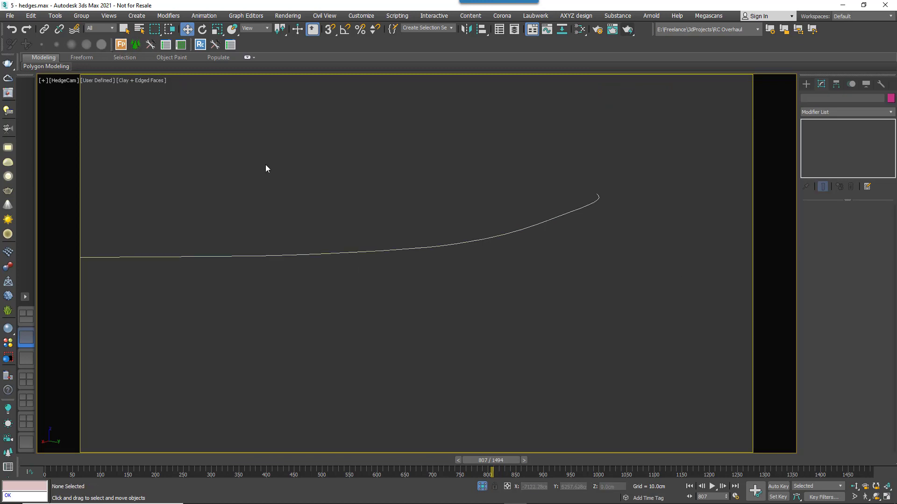
mouse_move(368, 293)
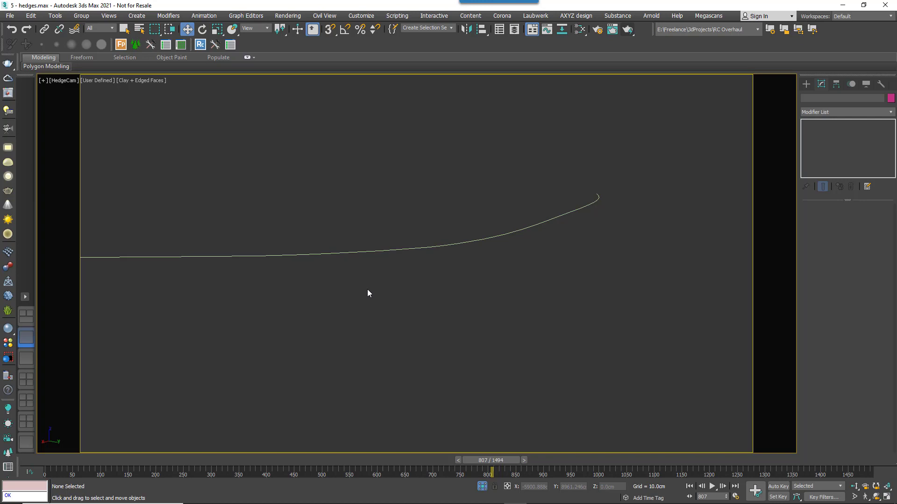
mouse_move(389, 272)
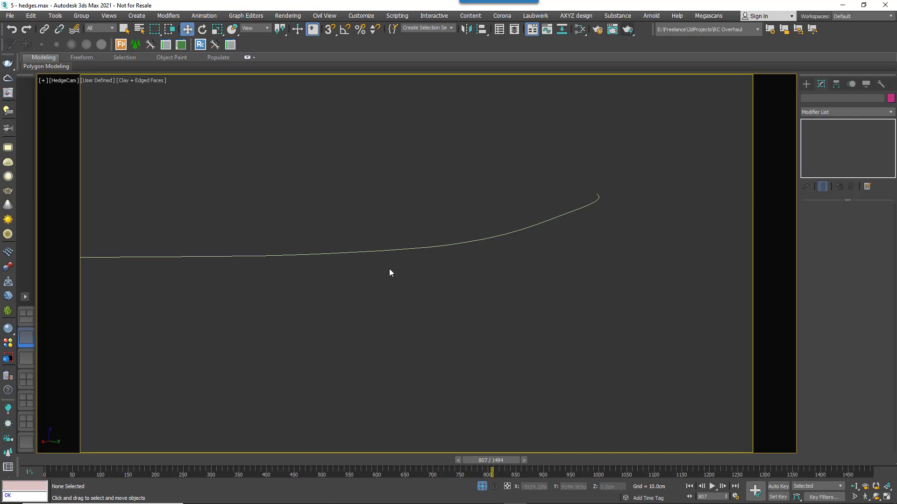
left_click(806, 84)
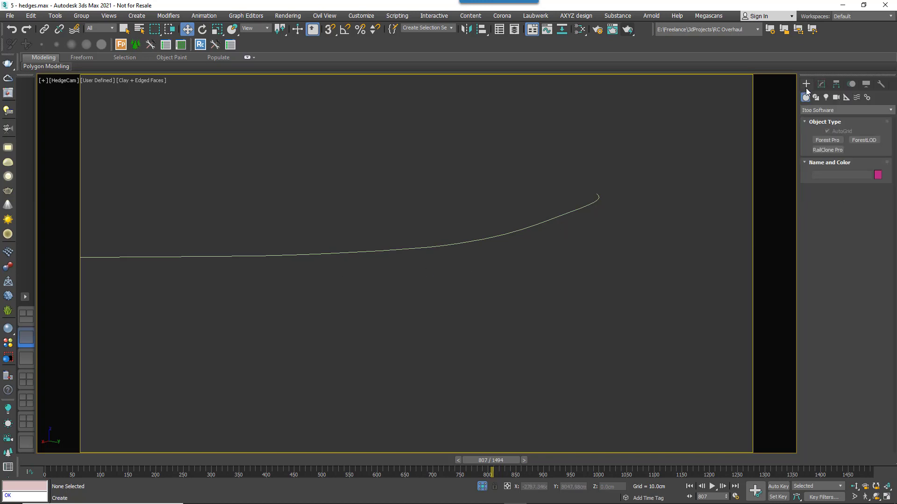
left_click(827, 140)
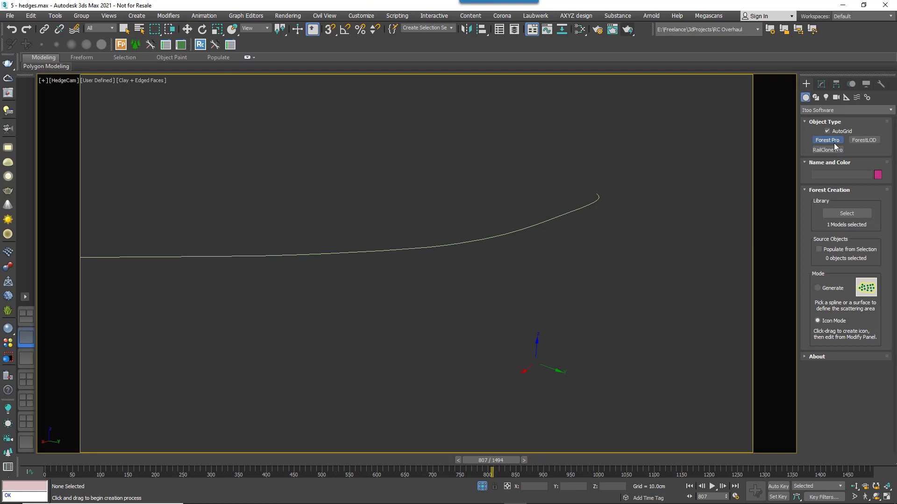
Browse the Forest Library hedge presets down to the Beech Green and Beech Purple entries.
left_click(846, 213)
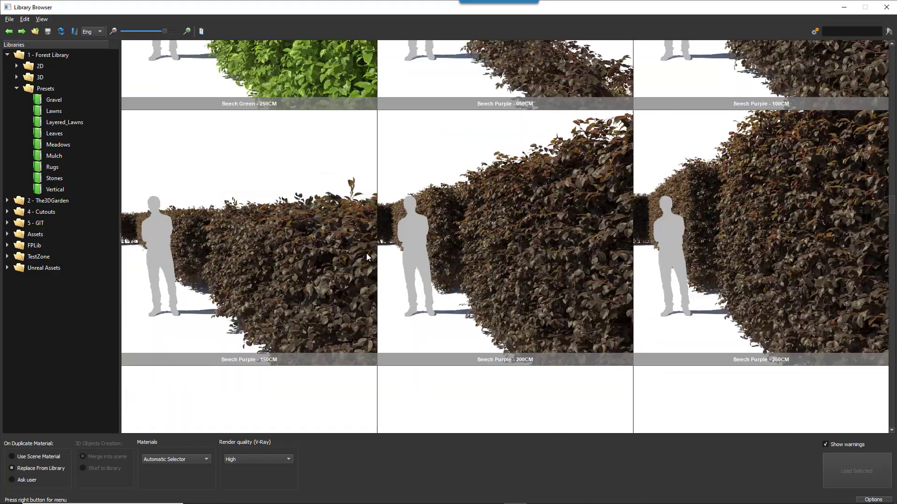
scroll("down", 3)
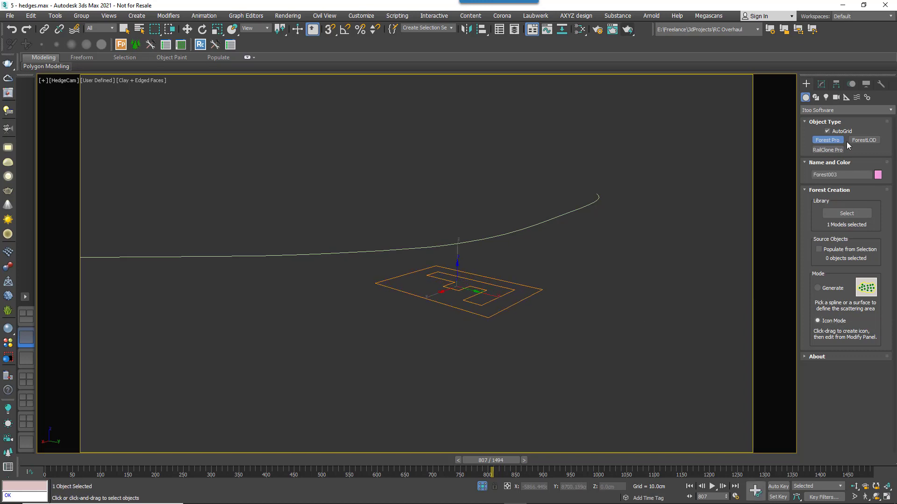
Give Forest003 Path distribution along the hedge spline, then return to the plant library.
left_click(819, 84)
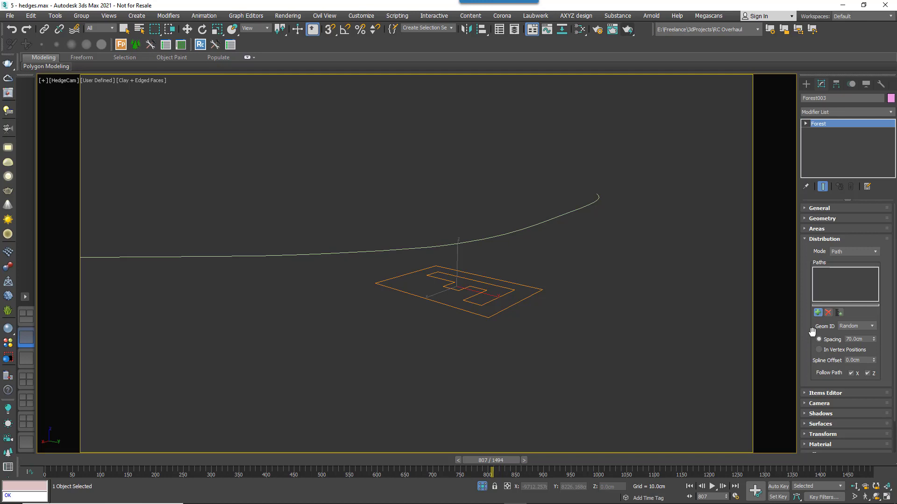
left_click(817, 313)
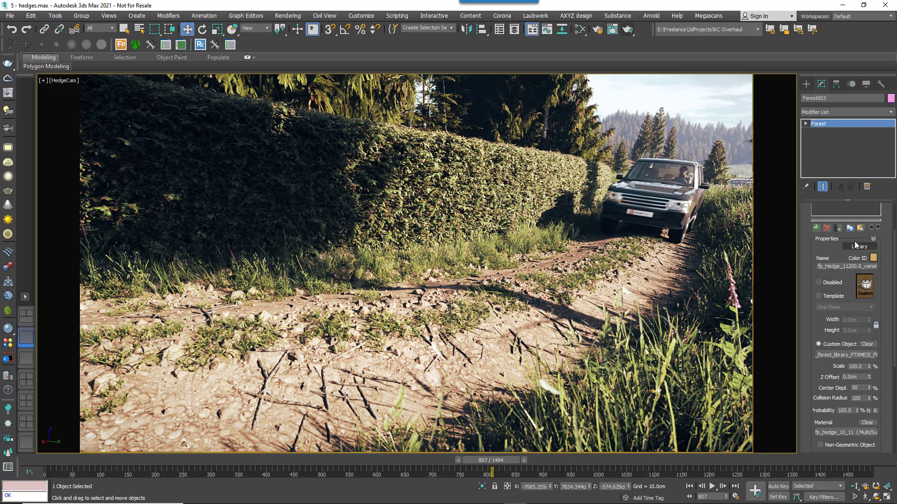
left_click(858, 246)
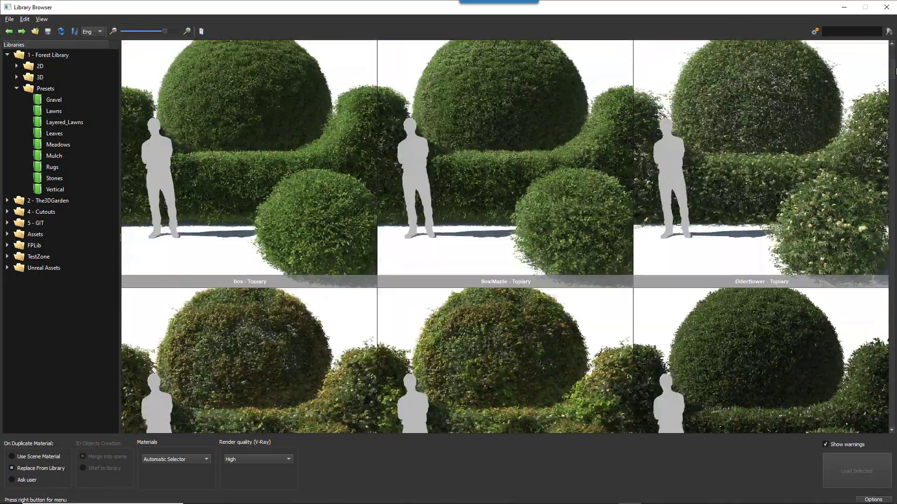
Scroll through the topiary presets: Box, Snowmound, Hornbeam/Beech and Japonica/Box/Maple.
scroll("down", 3)
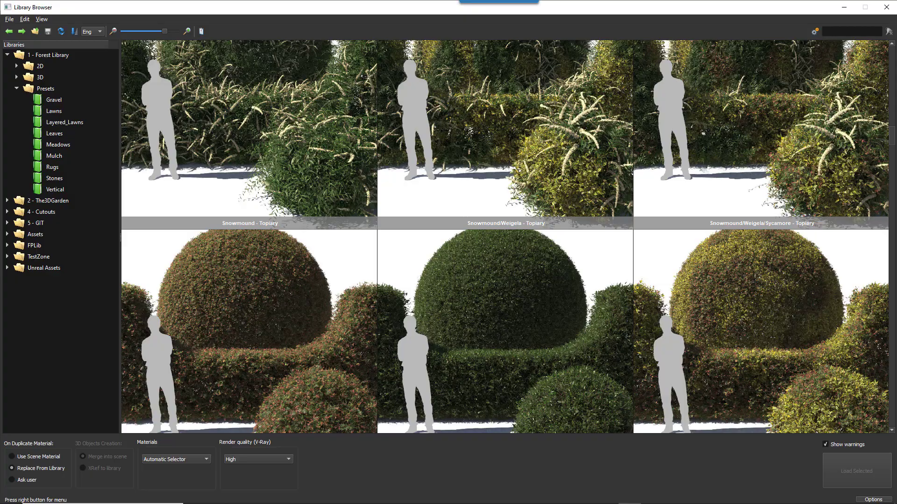
scroll("down", 3)
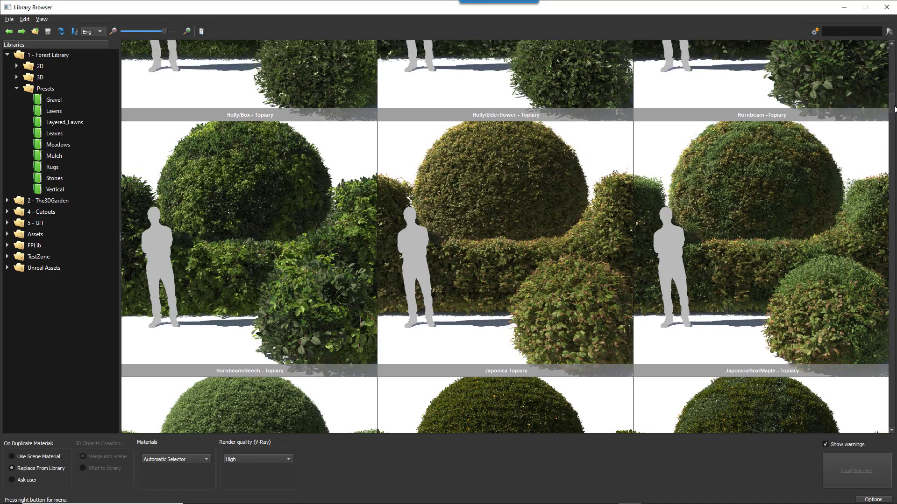
mouse_move(389, 225)
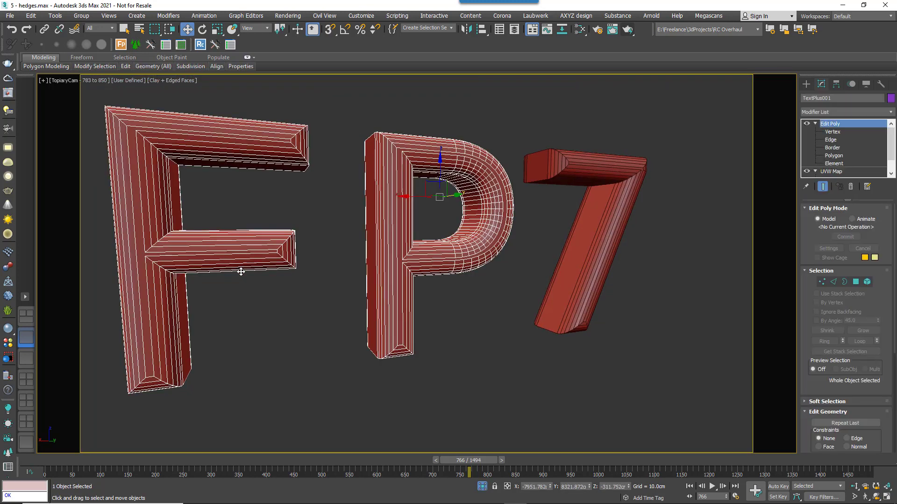
Make the FP7 text object TextPlus001 non-renderable via its Object Properties.
right_click(240, 272)
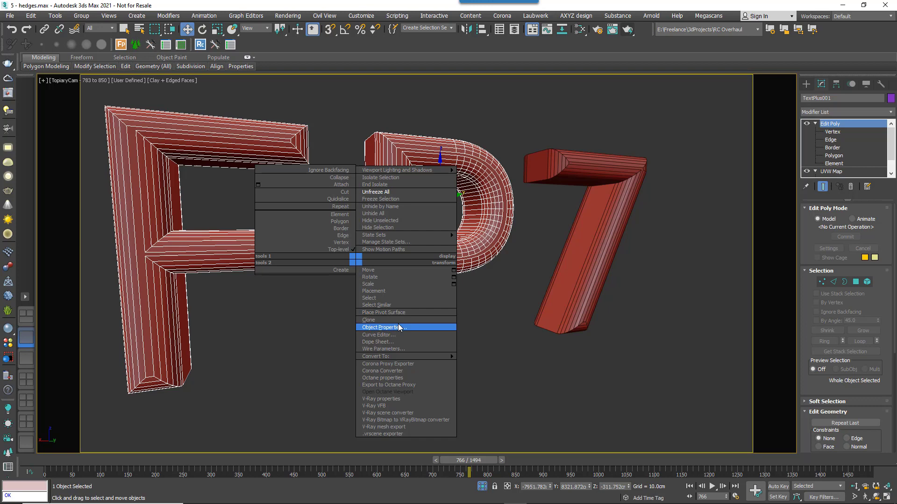
left_click(379, 327)
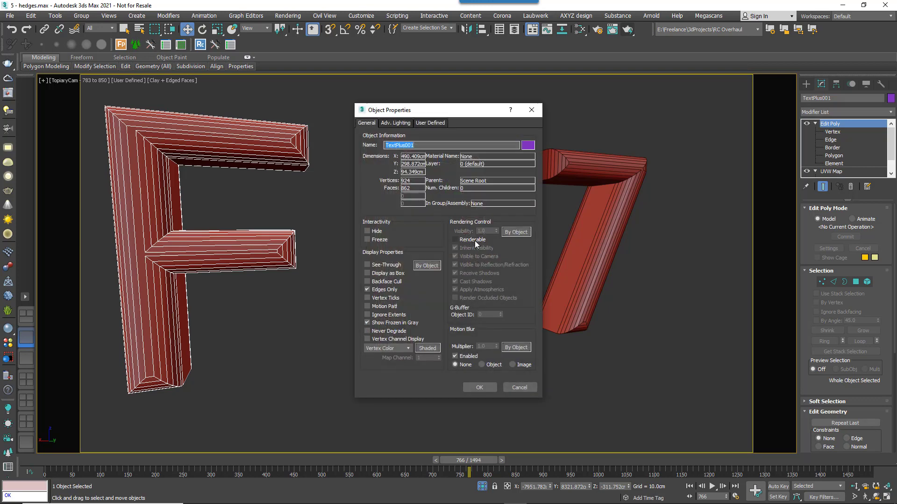
left_click(455, 240)
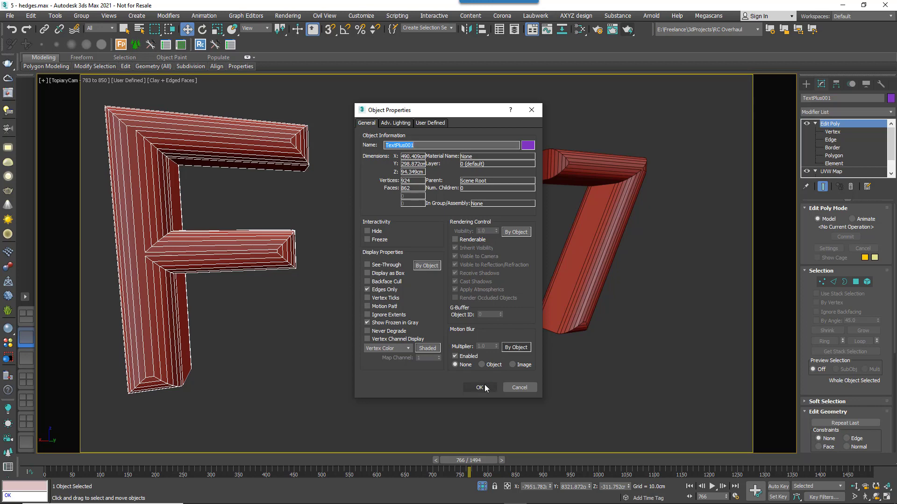
left_click(478, 388)
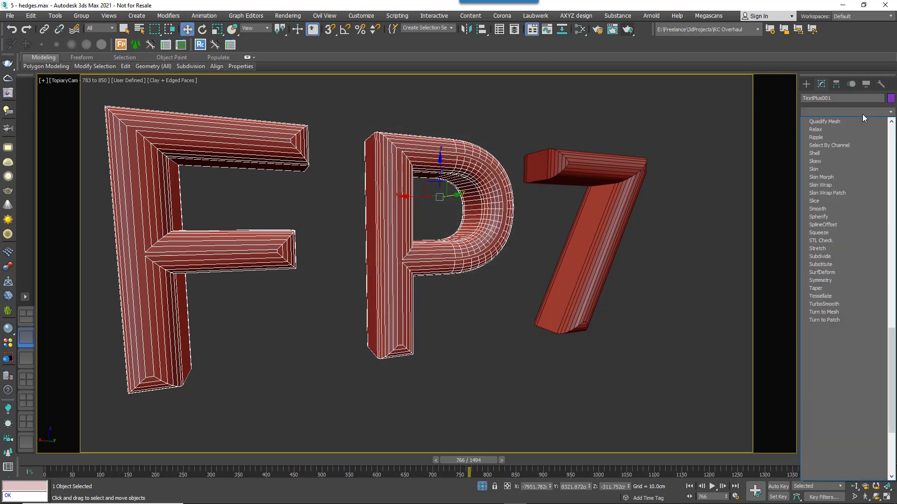
Add a box-projected UVW Map with Real-World Map Size to the text, then go back to Forest Pro creation.
left_click(825, 121)
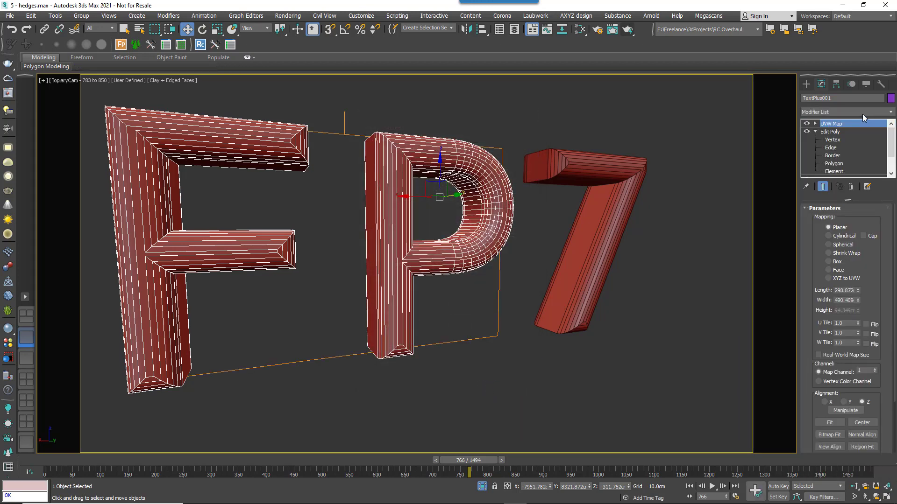
left_click(827, 261)
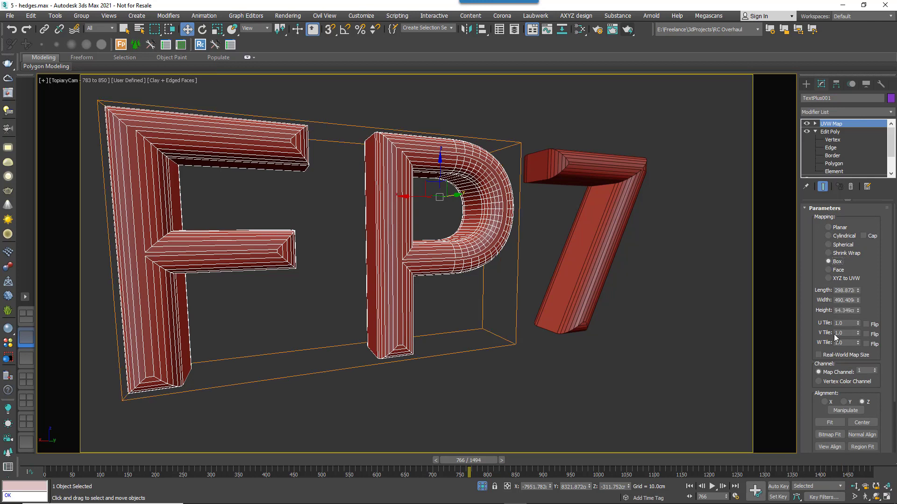
left_click(818, 355)
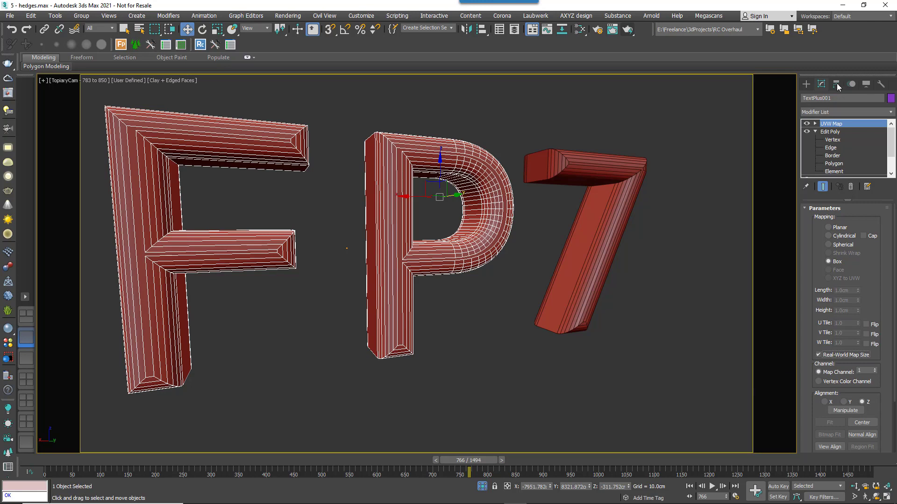
left_click(806, 84)
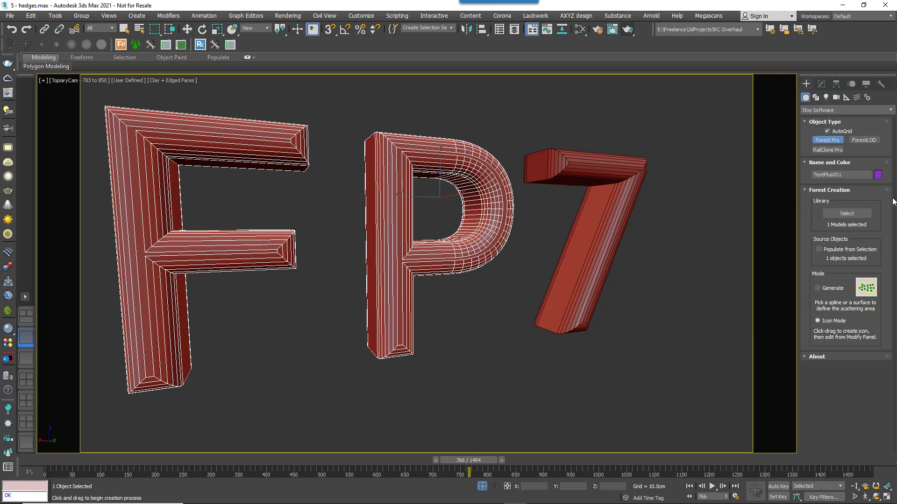
Load the Beech Purple - Topiary preset from the cut-hedges library as the forest's model.
left_click(846, 213)
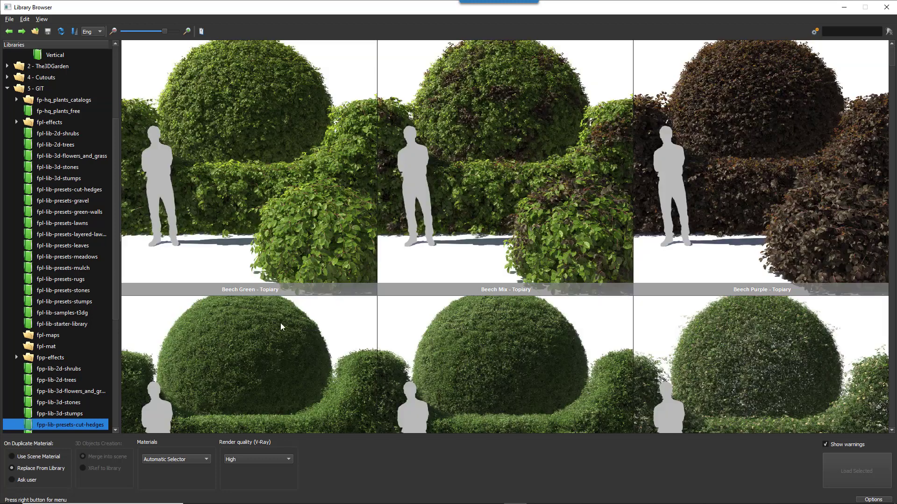
scroll("down", 3)
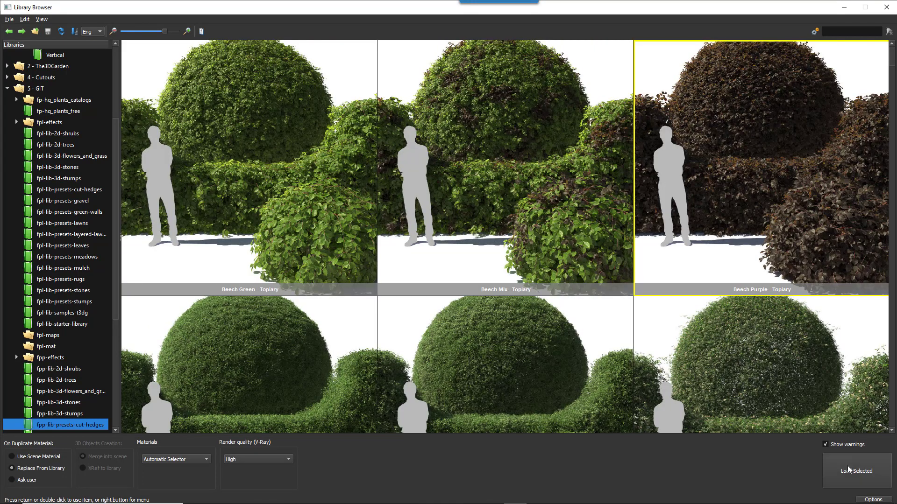
left_click(857, 471)
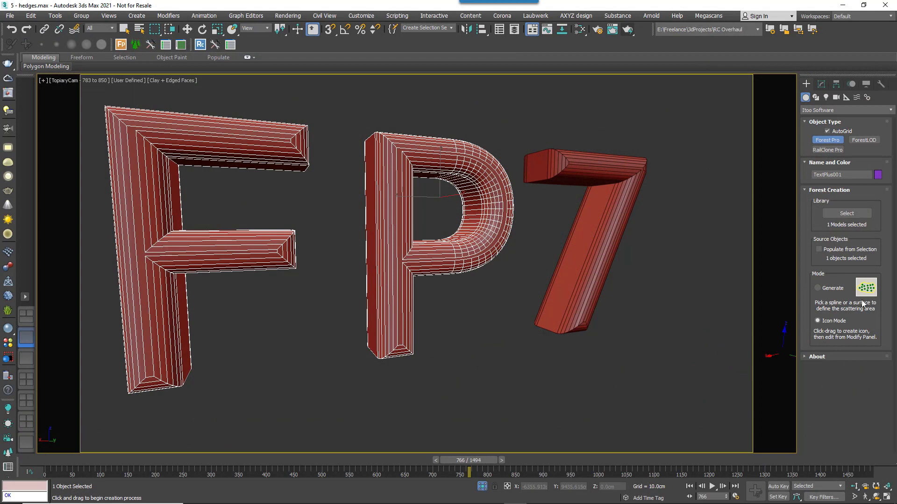
Generate Forest004 over the FP7 text surface, scattering topiary on the F and P letters.
left_click(817, 288)
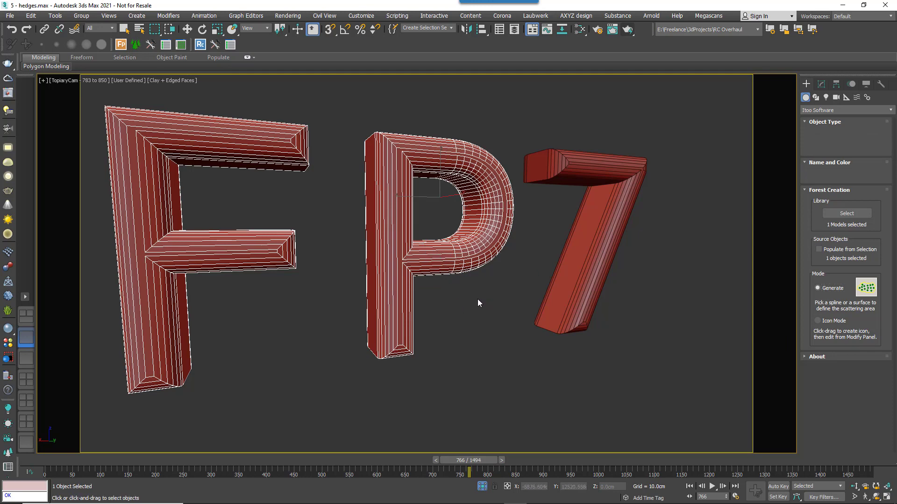
left_click(826, 139)
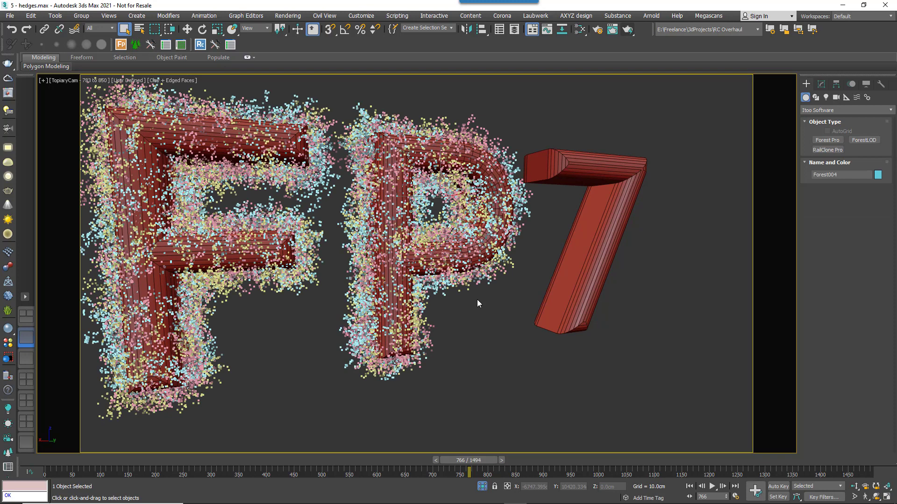
mouse_move(483, 291)
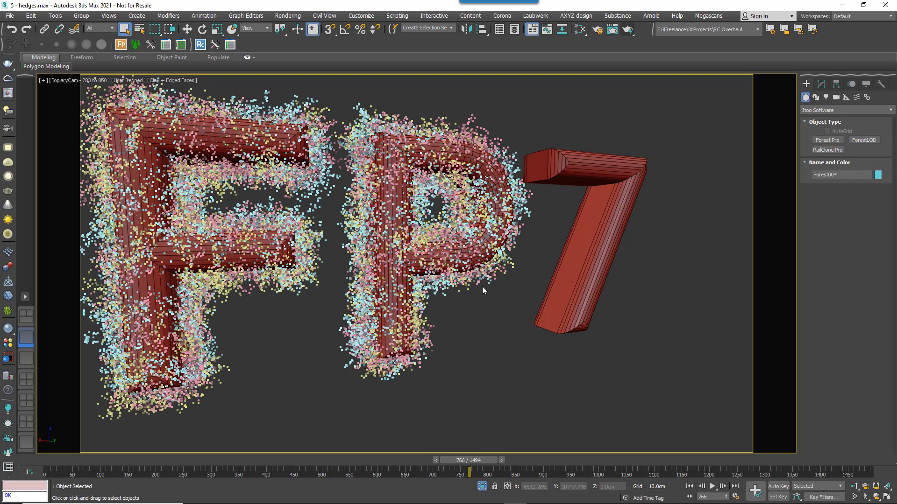
mouse_move(800, 107)
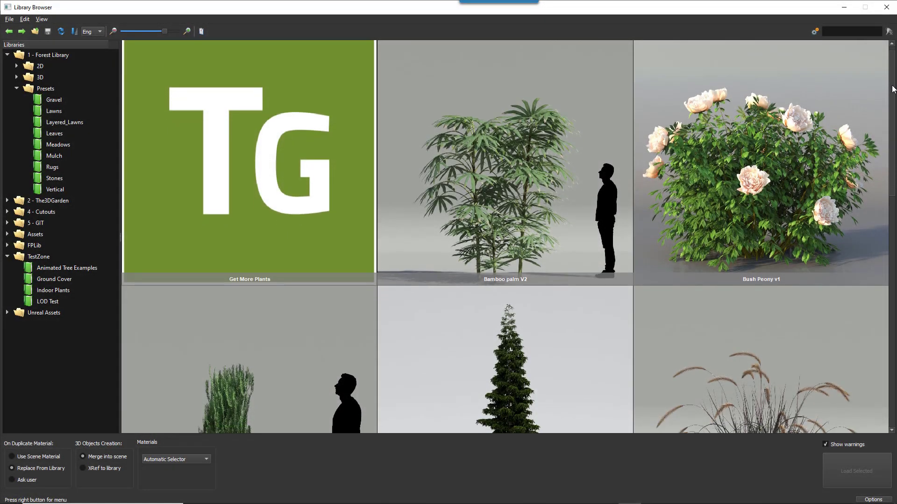
Scroll the Forest Library free plants: Bamboo palm, Bush Peony, Common yew, Himalayan Cedar.
scroll("up", 3)
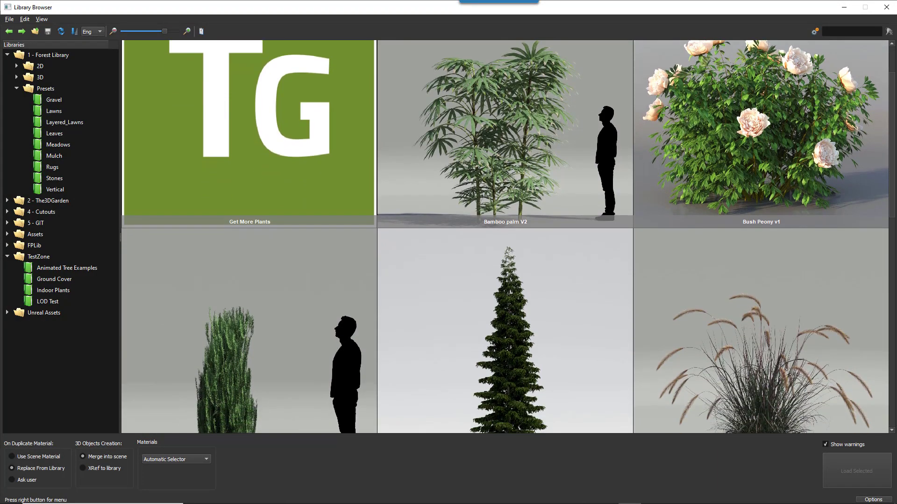
scroll("down", 3)
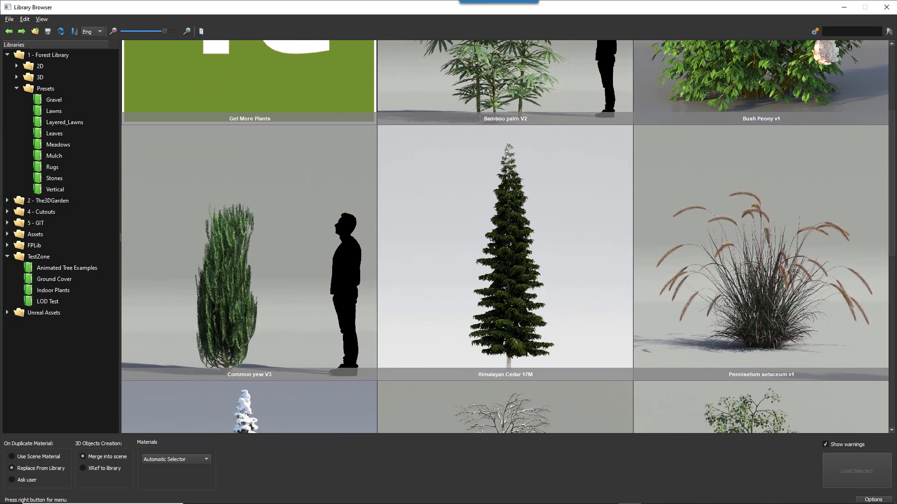